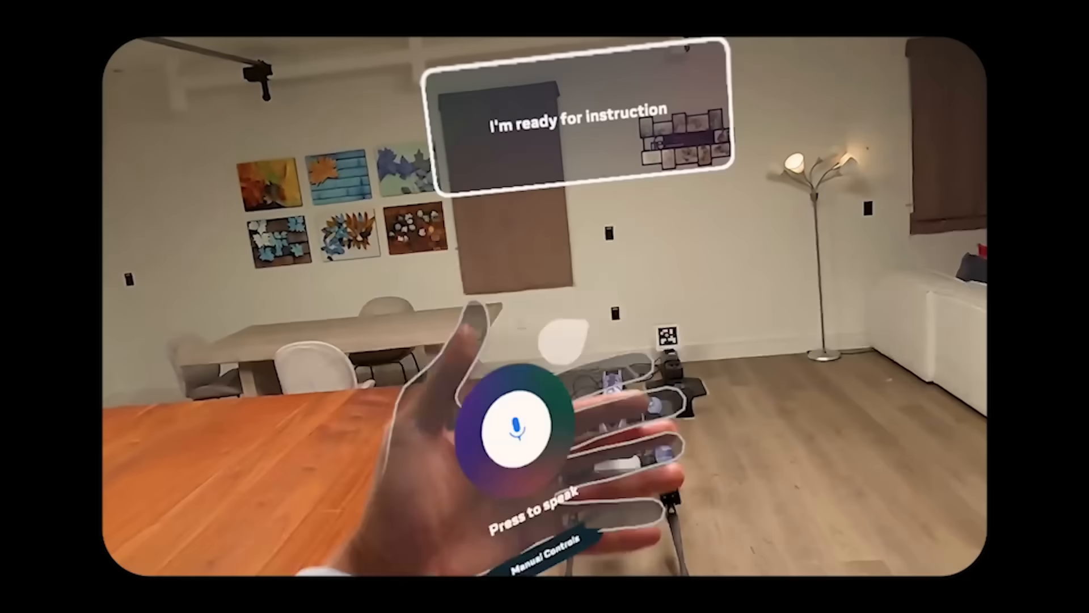
left_click(512, 426)
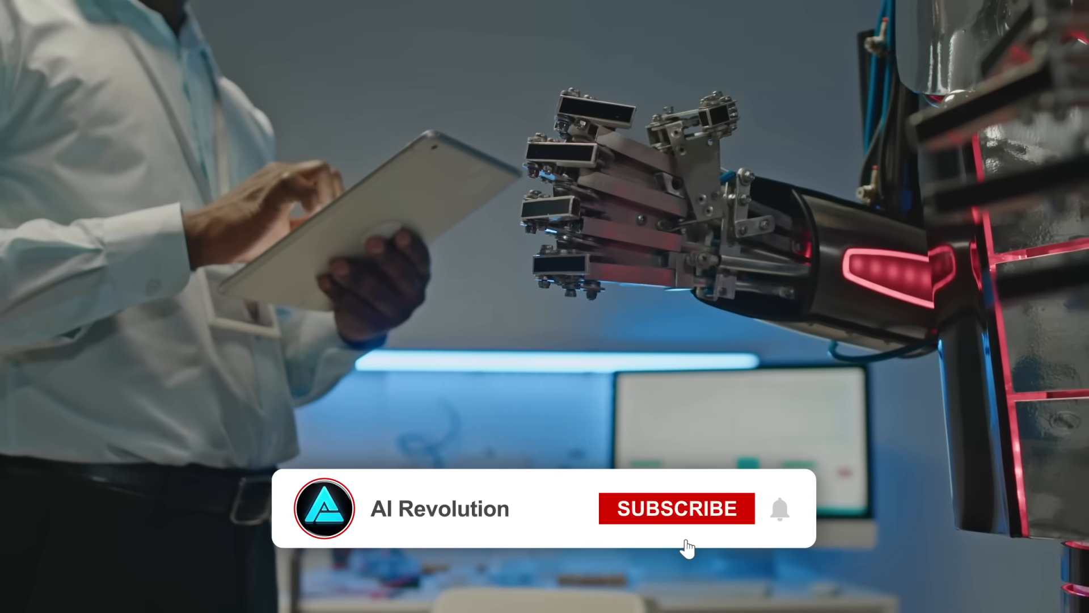
left_click(677, 508)
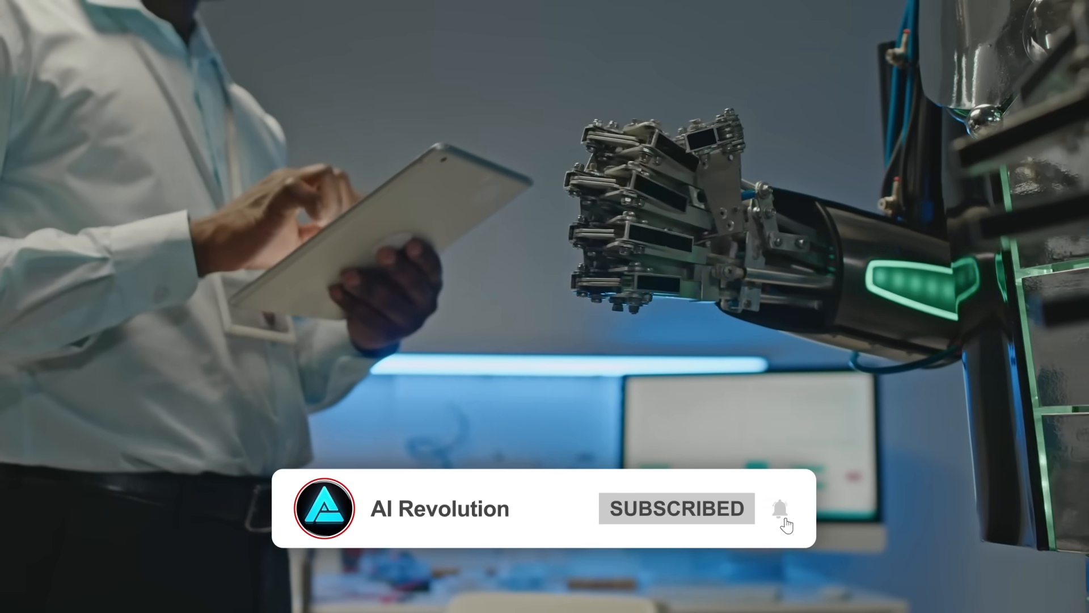